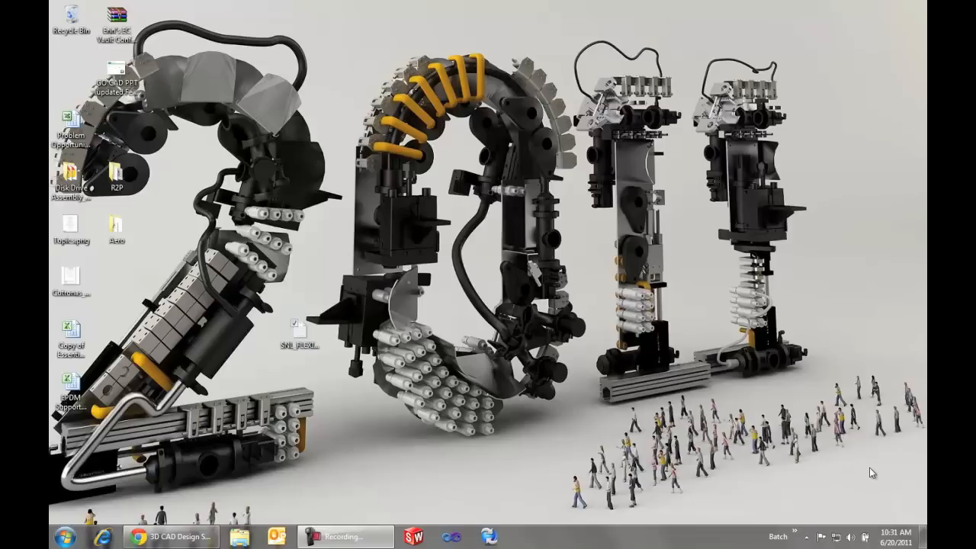
pyautogui.moveTo(621, 418)
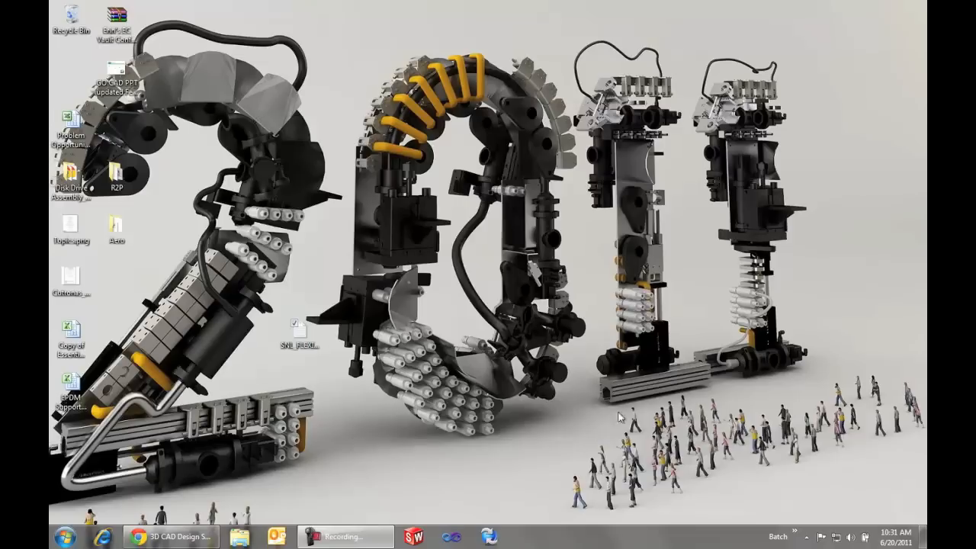
# - Bring the solidworks.com window forward and go through Login to the Customer Portal sign-in page
pyautogui.click(156, 537)
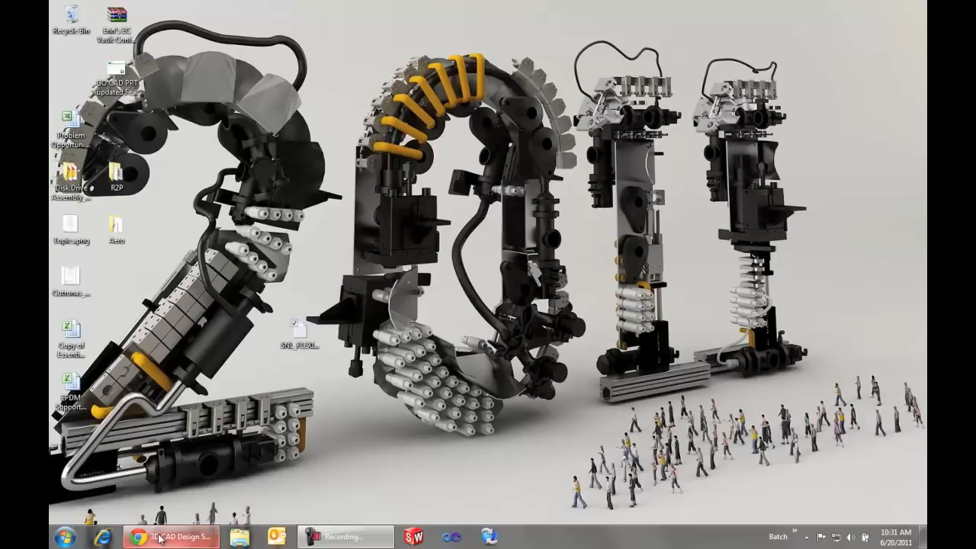
pyautogui.click(159, 537)
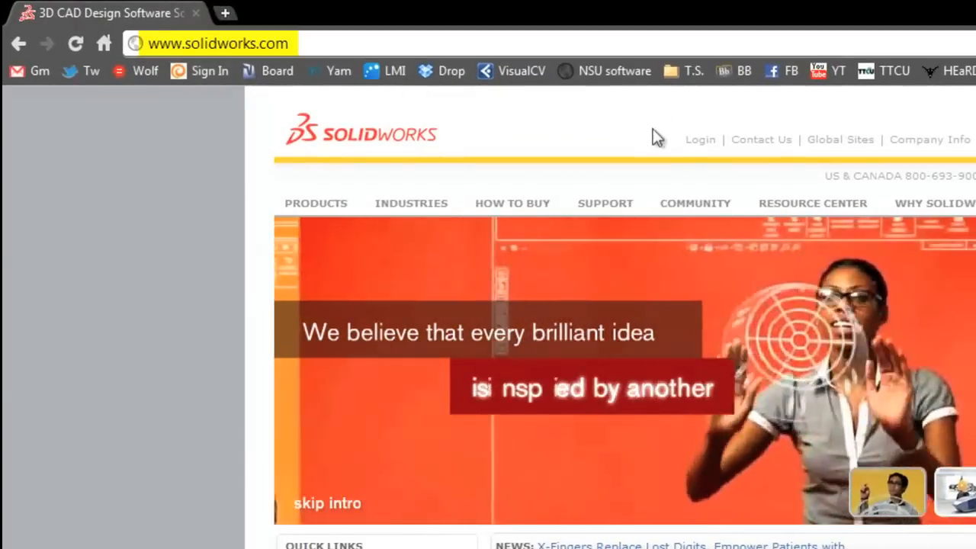
pyautogui.click(700, 140)
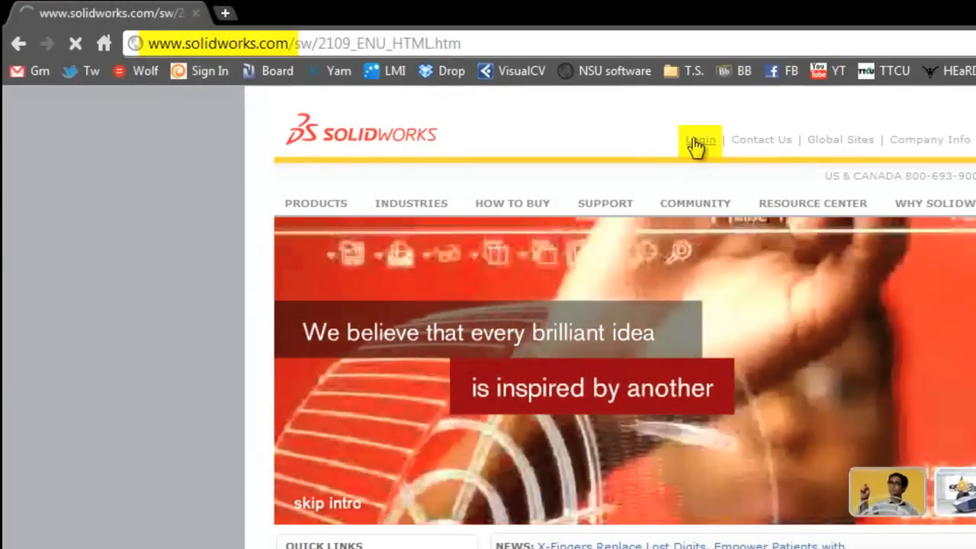
pyautogui.click(699, 141)
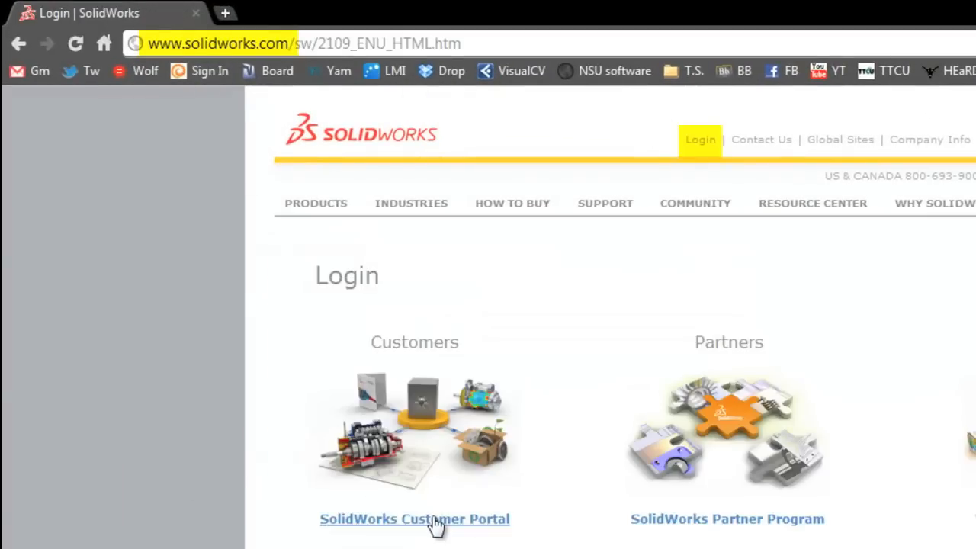
pyautogui.click(415, 519)
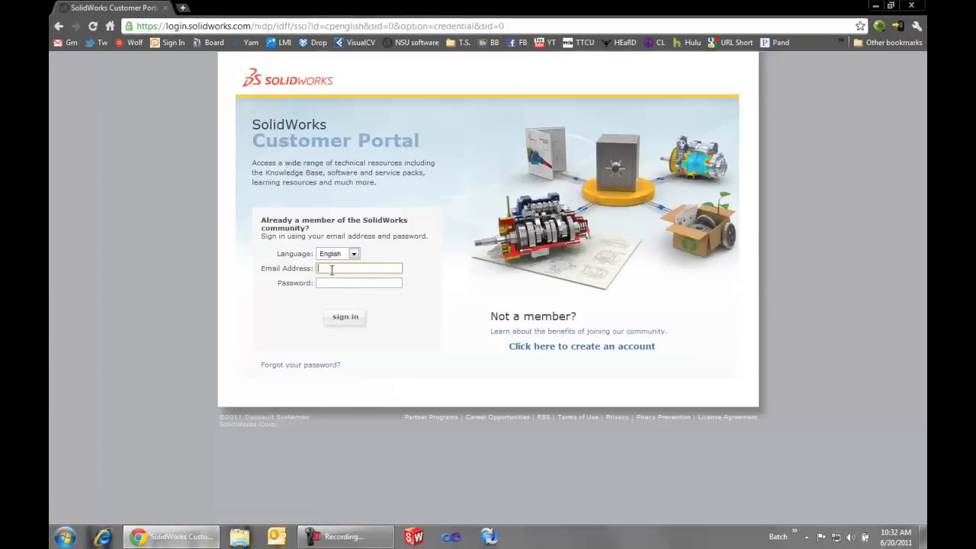
# - Sign in to the SolidWorks Customer Portal and minimize the browser to show the desktop
pyautogui.click(344, 316)
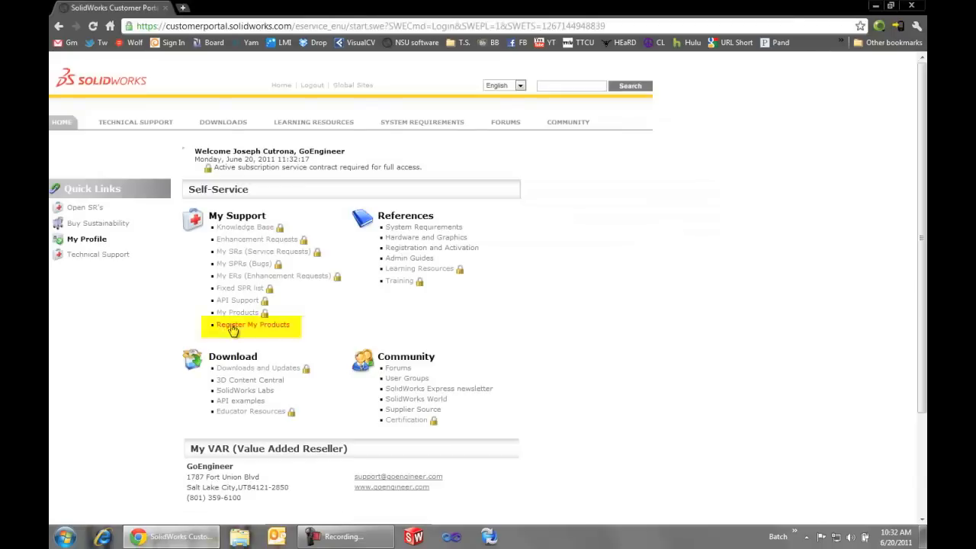
pyautogui.moveTo(281, 327)
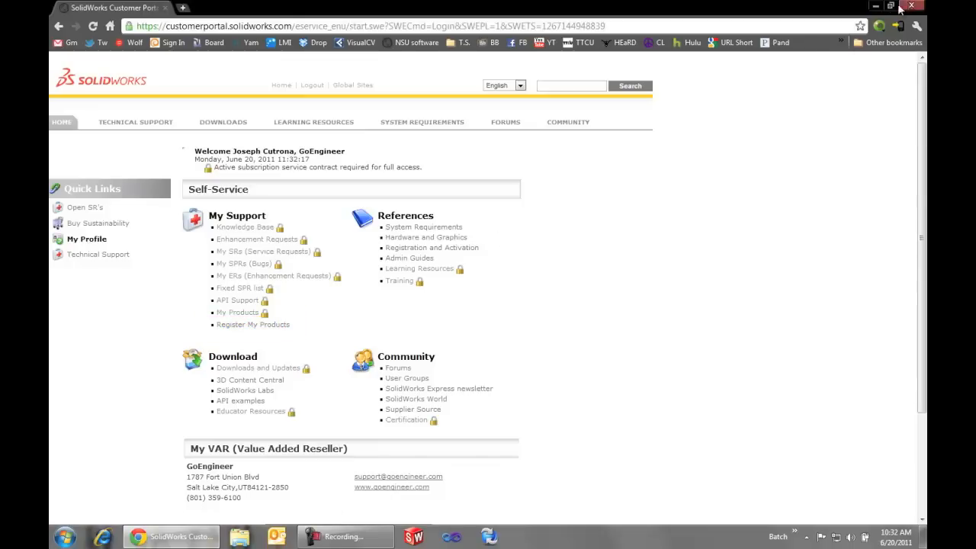
pyautogui.moveTo(876, 6)
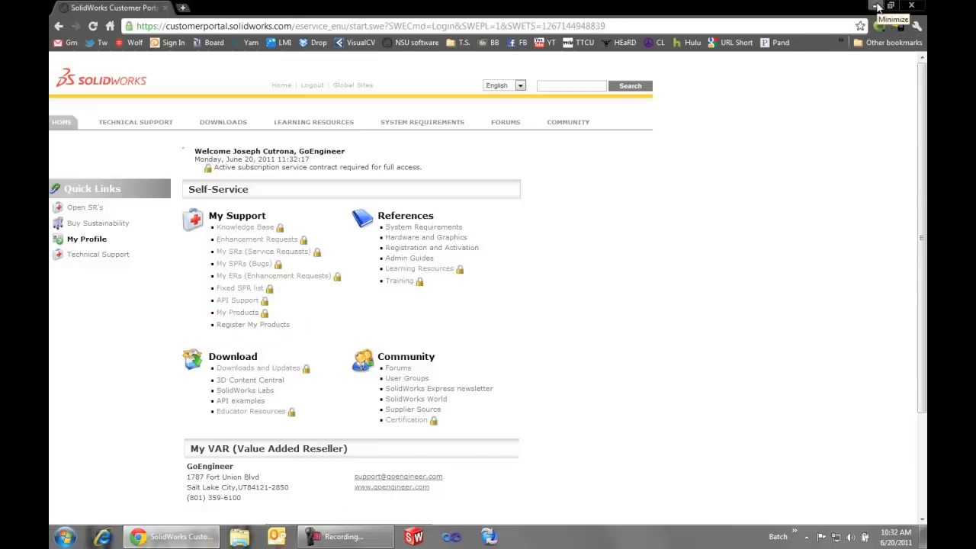
pyautogui.click(876, 6)
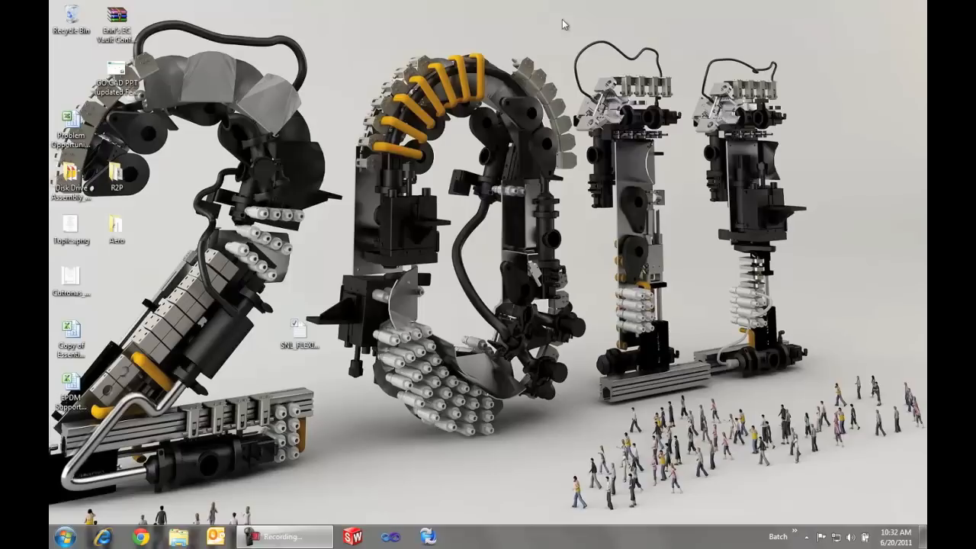
# - Select the license text file on the desktop and move it to a new position
pyautogui.click(293, 328)
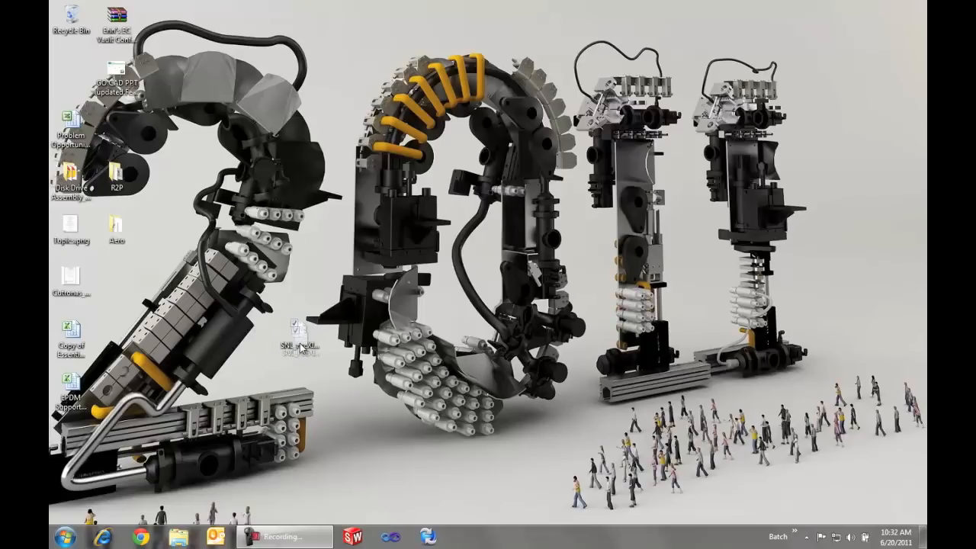
pyautogui.click(293, 336)
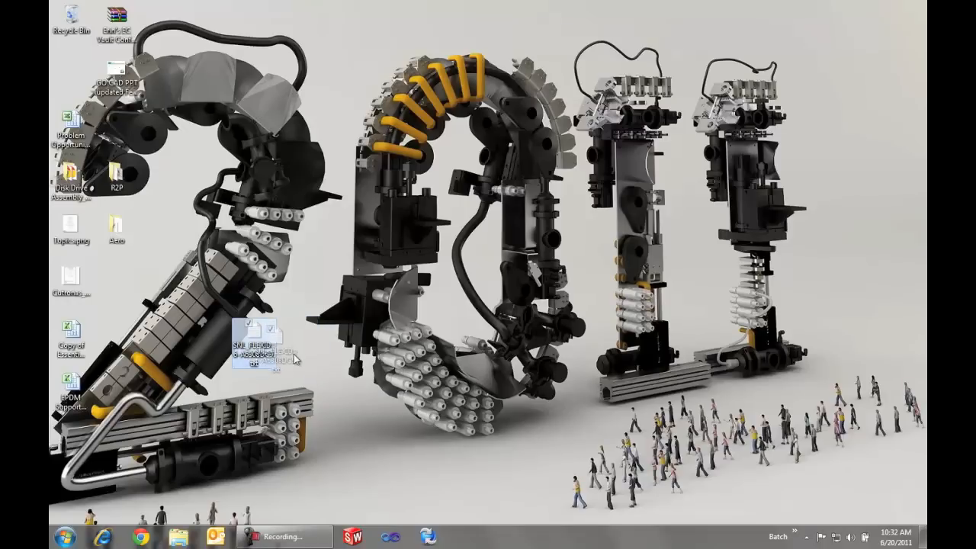
pyautogui.moveTo(257, 348); pyautogui.dragTo(299, 347)
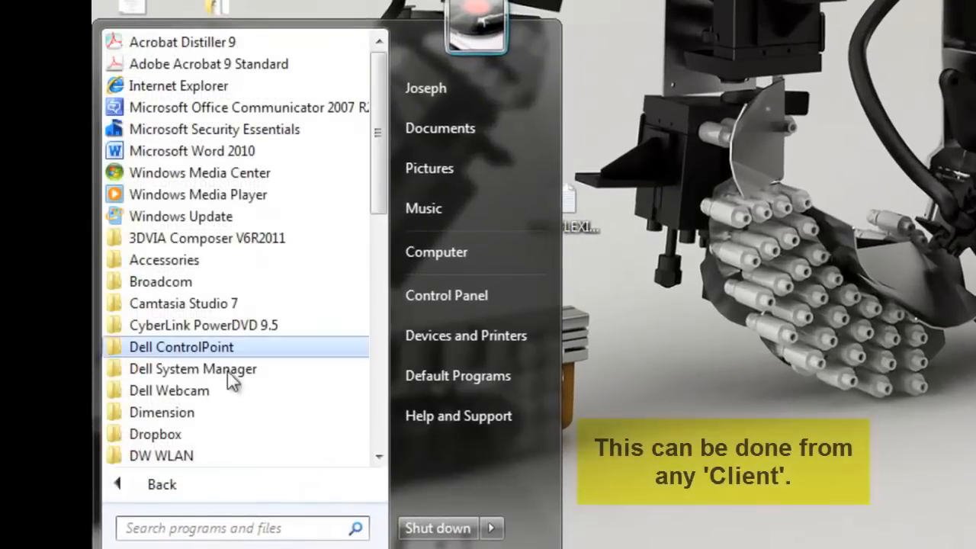
# - Launch SolidWorks Enterprise PDM Administration from the Start menu's program group
pyautogui.scroll(-3)
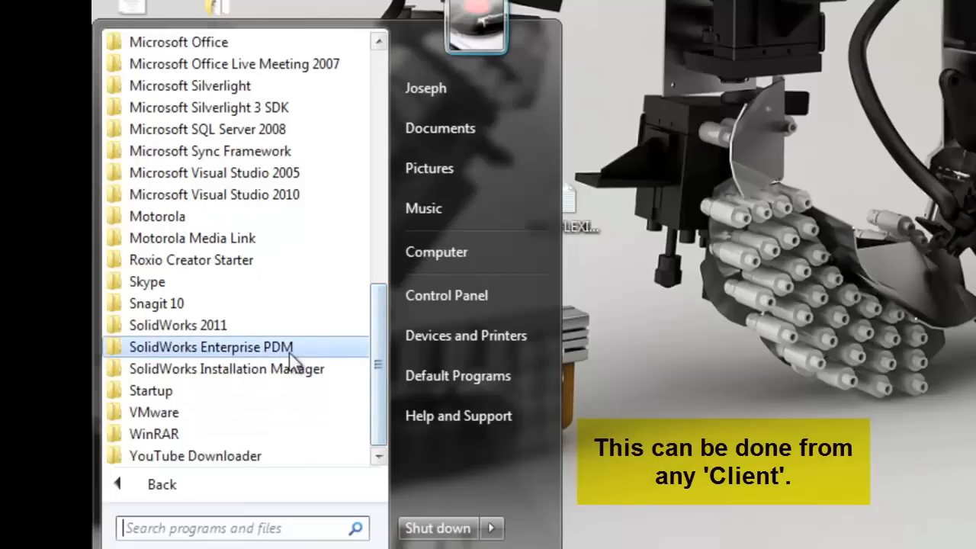
pyautogui.click(210, 348)
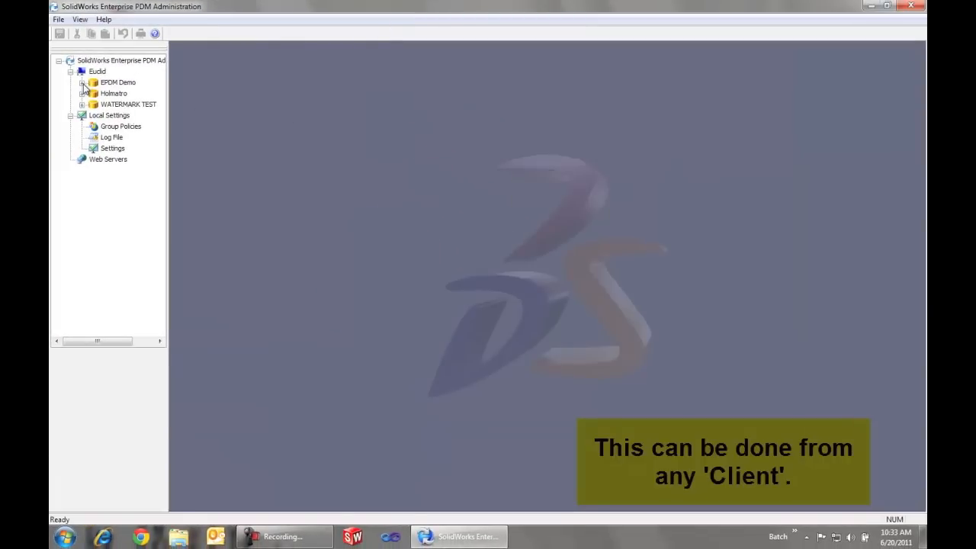
# - Log in to the EPDM Demo vault as admin and bring up its Set License dialog
pyautogui.doubleClick(117, 83)
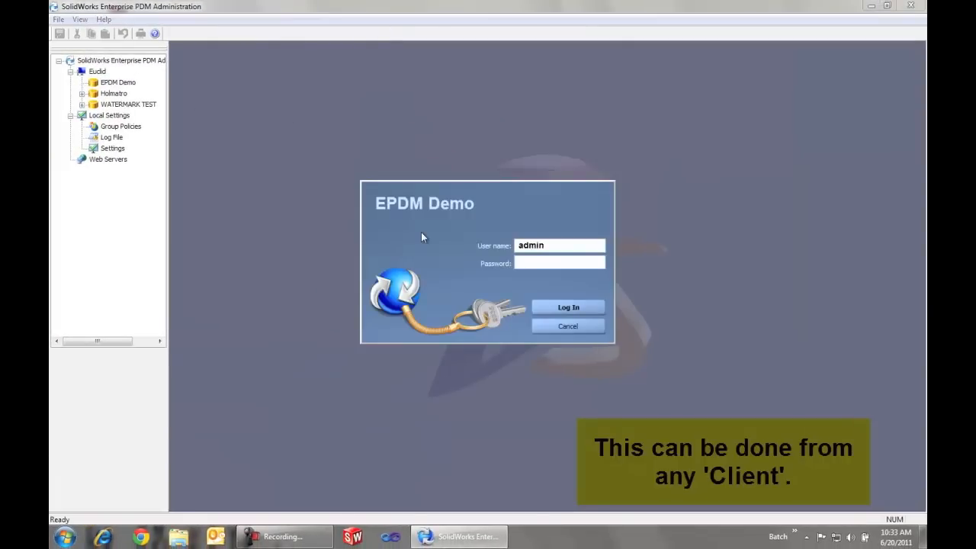
pyautogui.moveTo(567, 307)
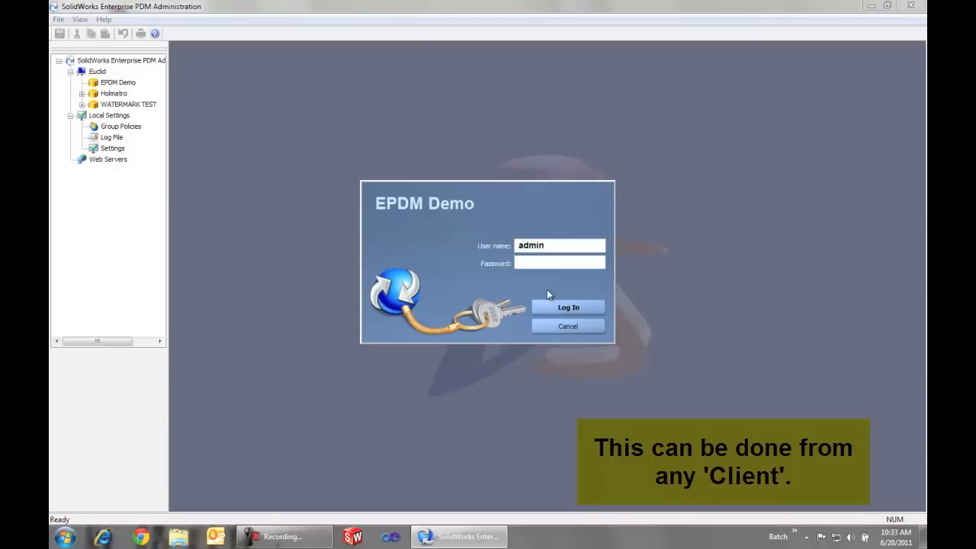
pyautogui.click(568, 306)
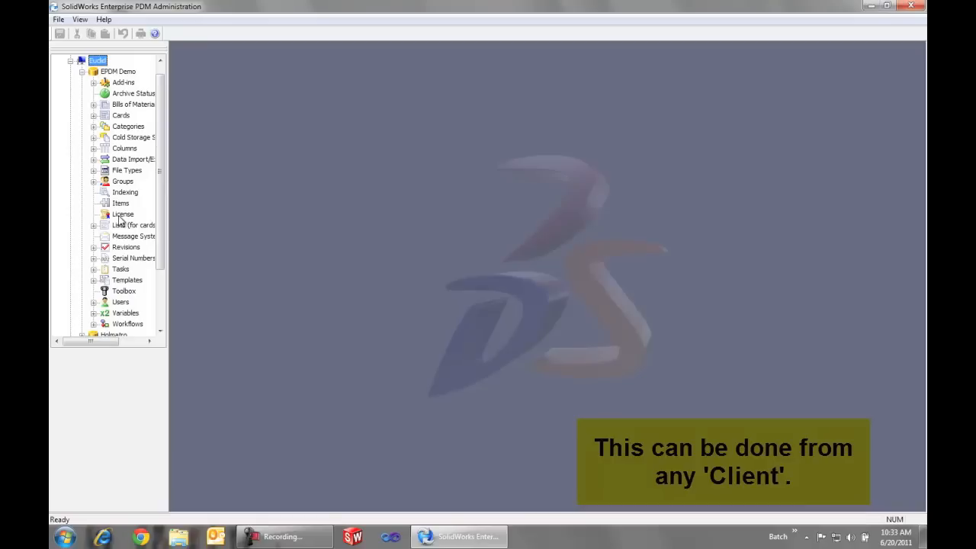
pyautogui.rightClick(122, 214)
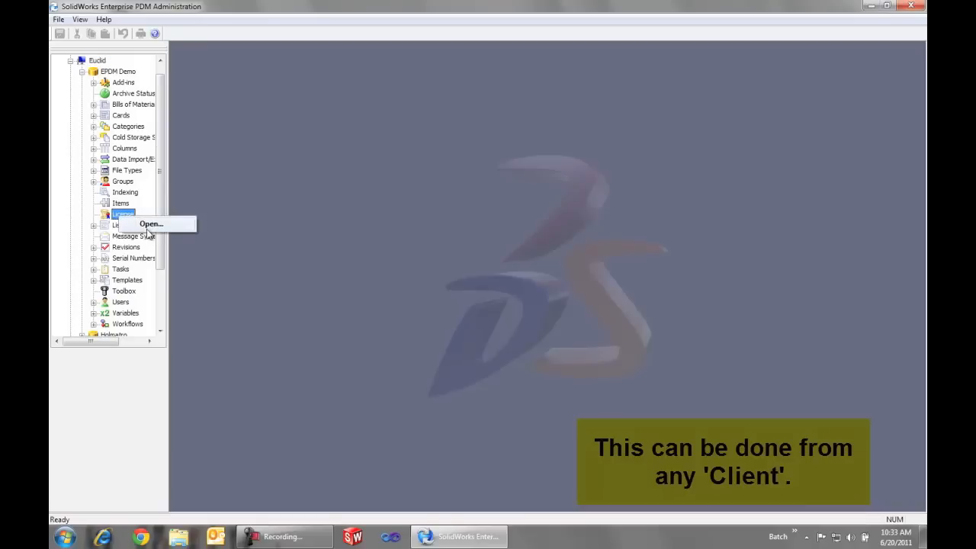
pyautogui.click(151, 223)
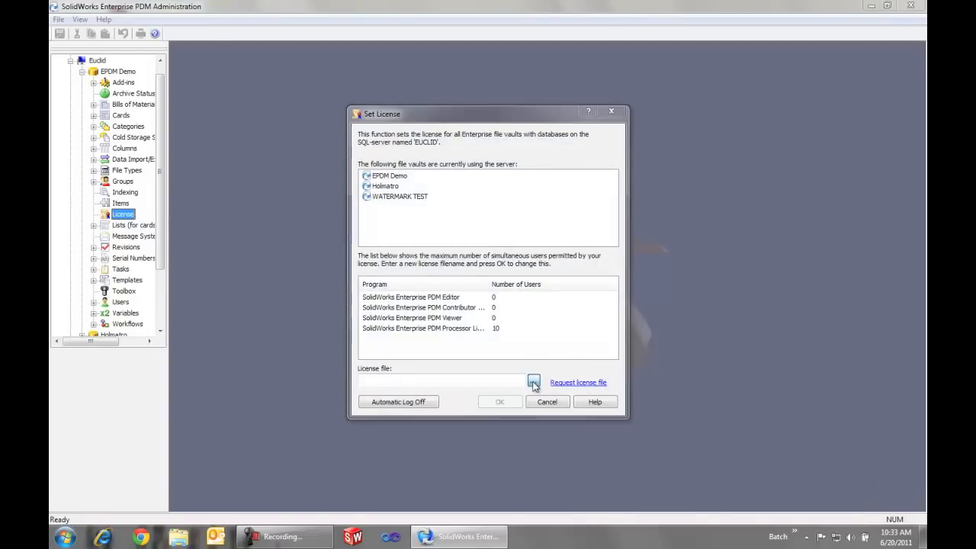
# - Load the desktop license .txt file as the vault license and confirm Set License with OK
pyautogui.click(534, 381)
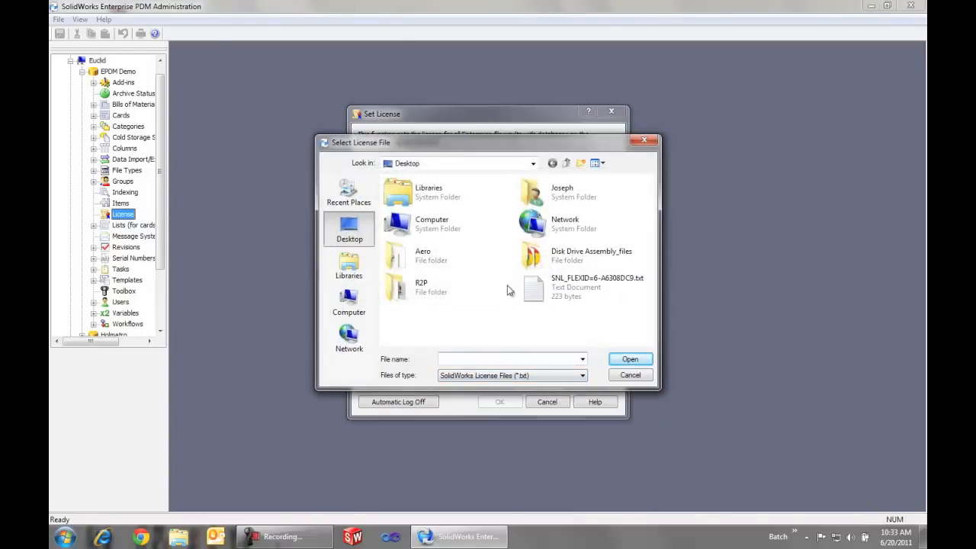
pyautogui.click(598, 287)
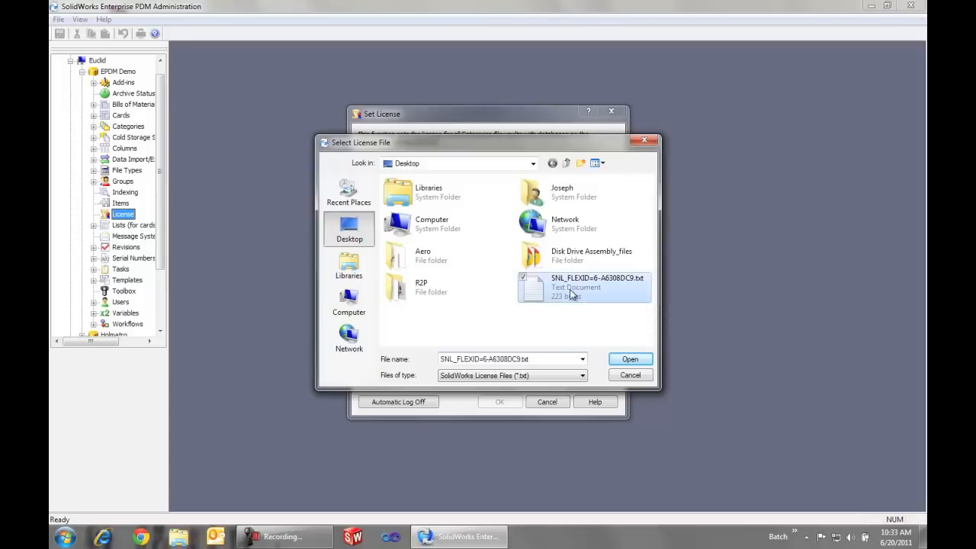
pyautogui.click(630, 359)
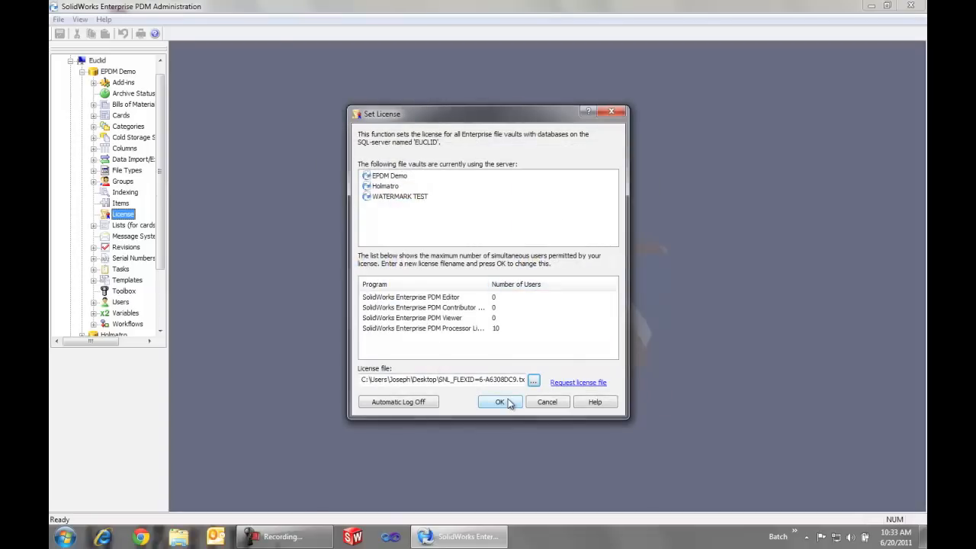
pyautogui.click(501, 402)
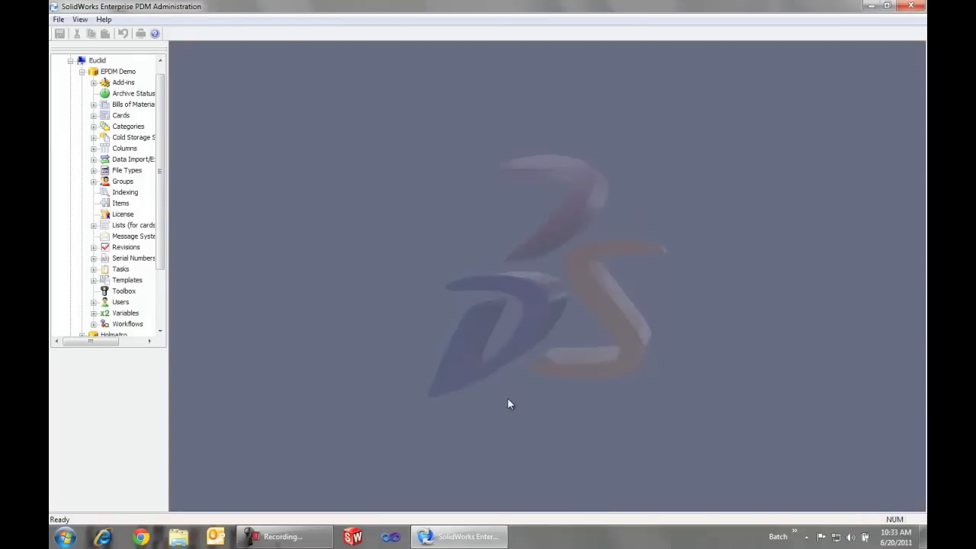